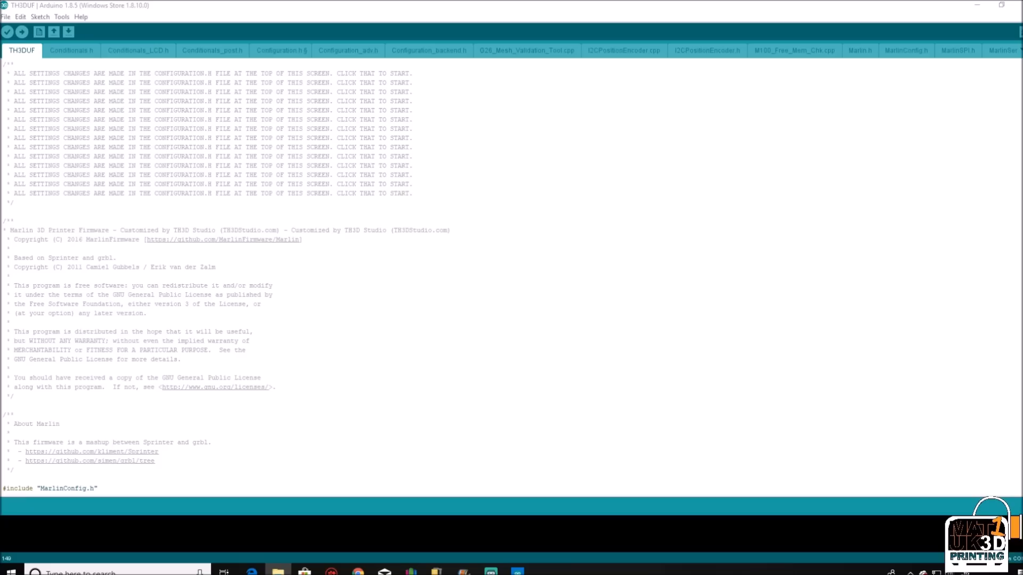
pyautogui.moveTo(552, 328)
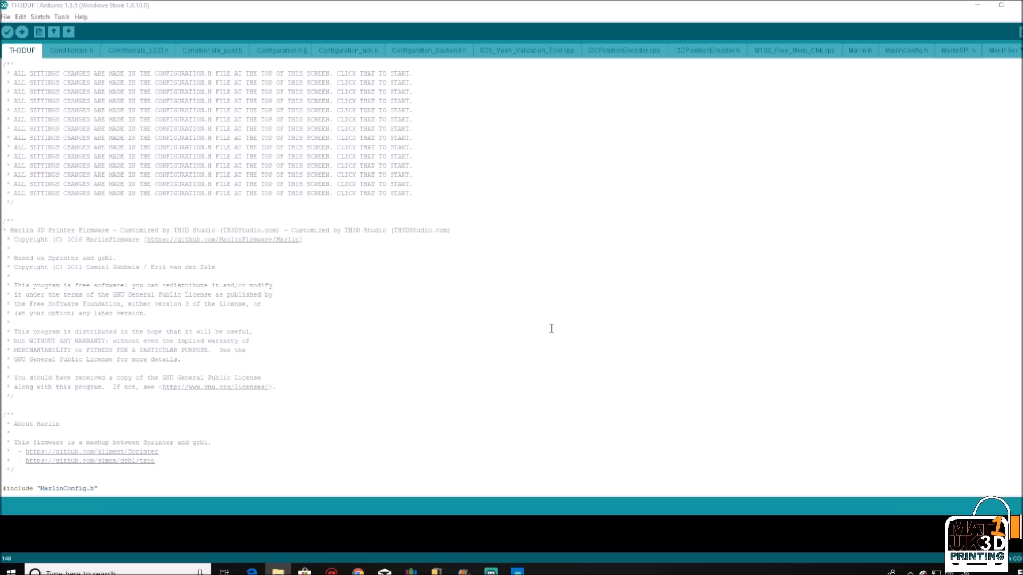
pyautogui.moveTo(281, 48)
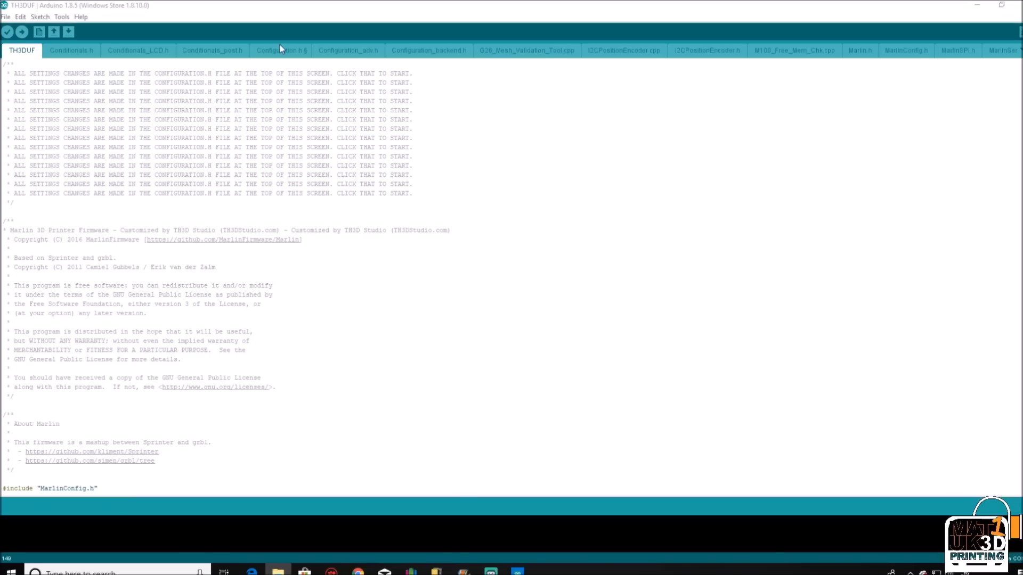
pyautogui.moveTo(283, 53)
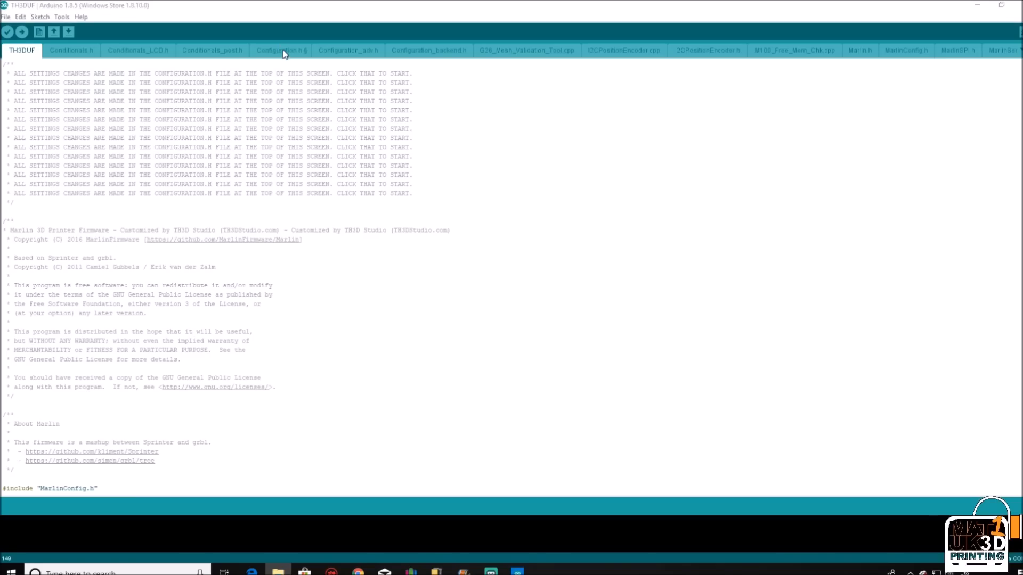
# Uncomment #define PETSFANG under the Ender 3 EZABL probe mounts in Configuration.h
pyautogui.click(280, 50)
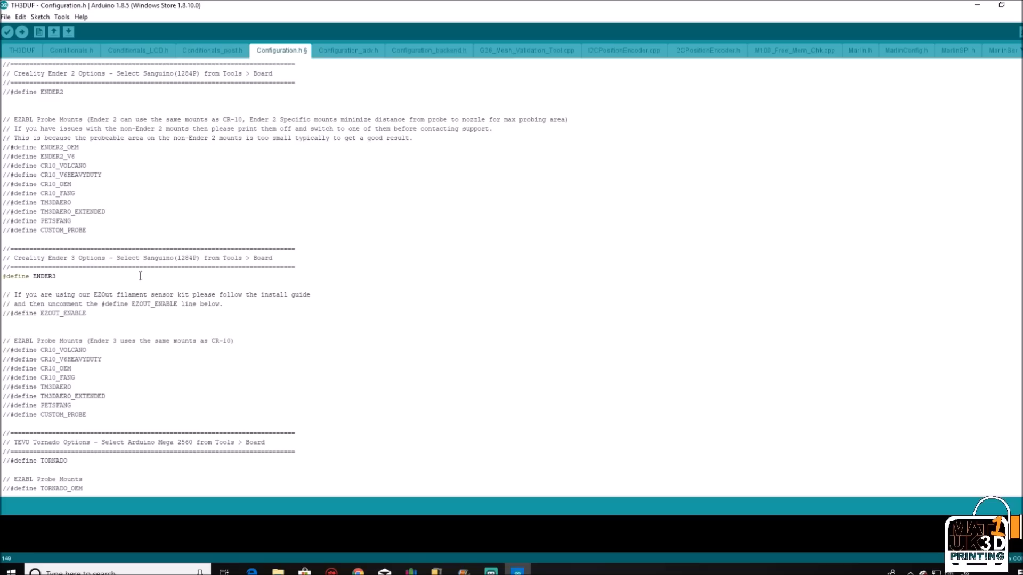
pyautogui.moveTo(85, 359)
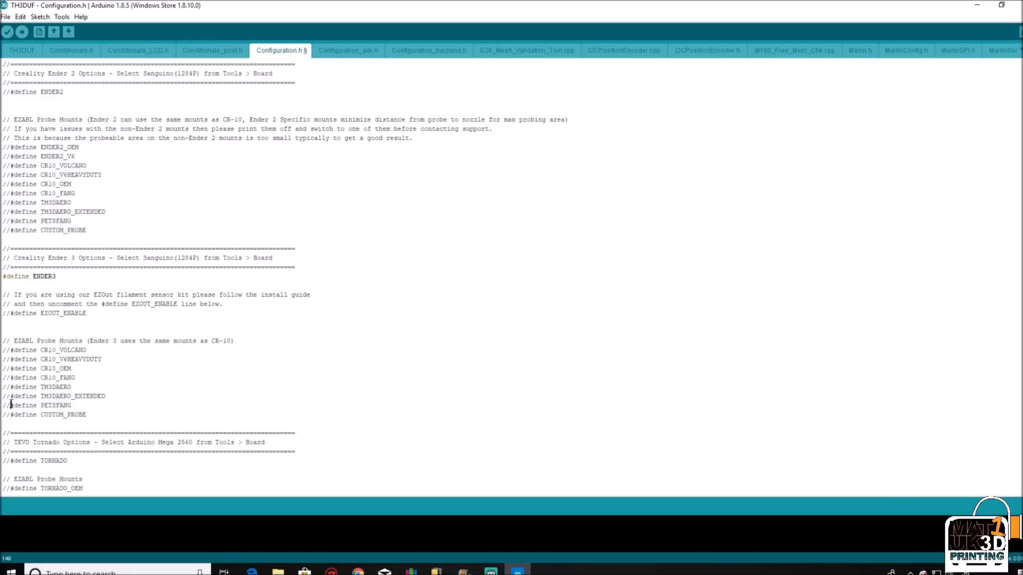
pyautogui.click(20, 405)
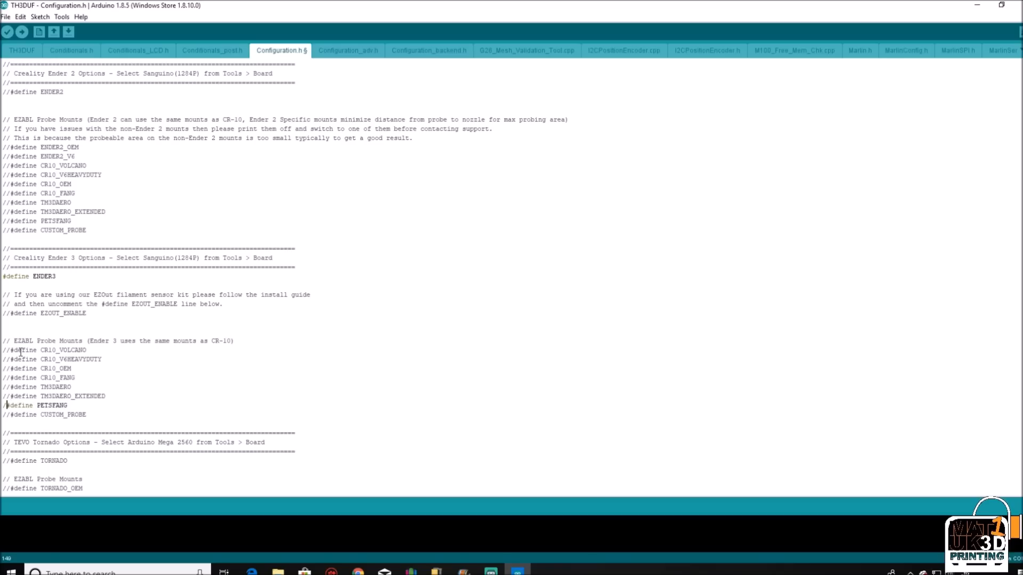
pyautogui.click(6, 405)
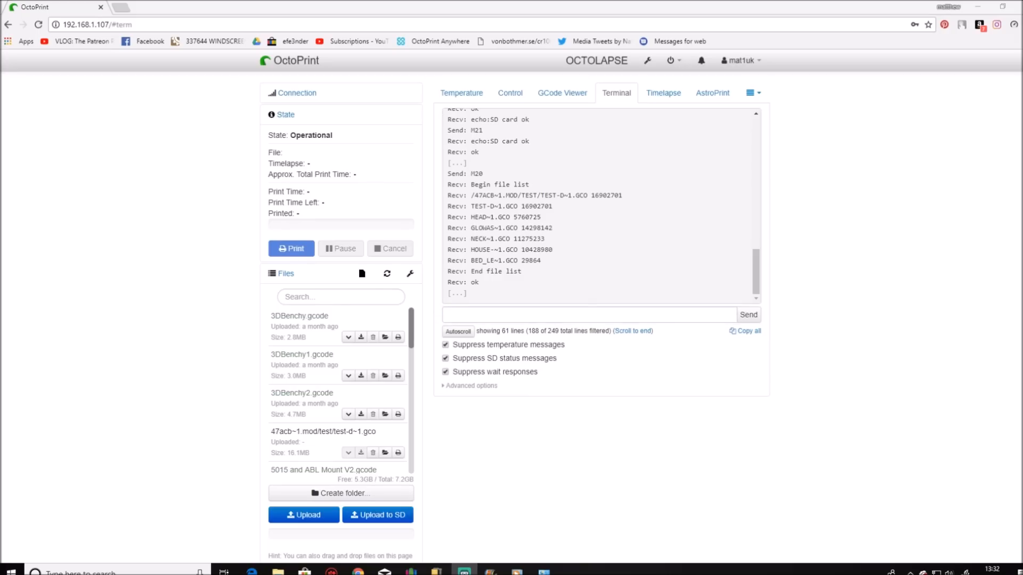
# Send M119 from the OctoPrint terminal and read the open x_min, y_min, z_min reply
pyautogui.click(591, 314)
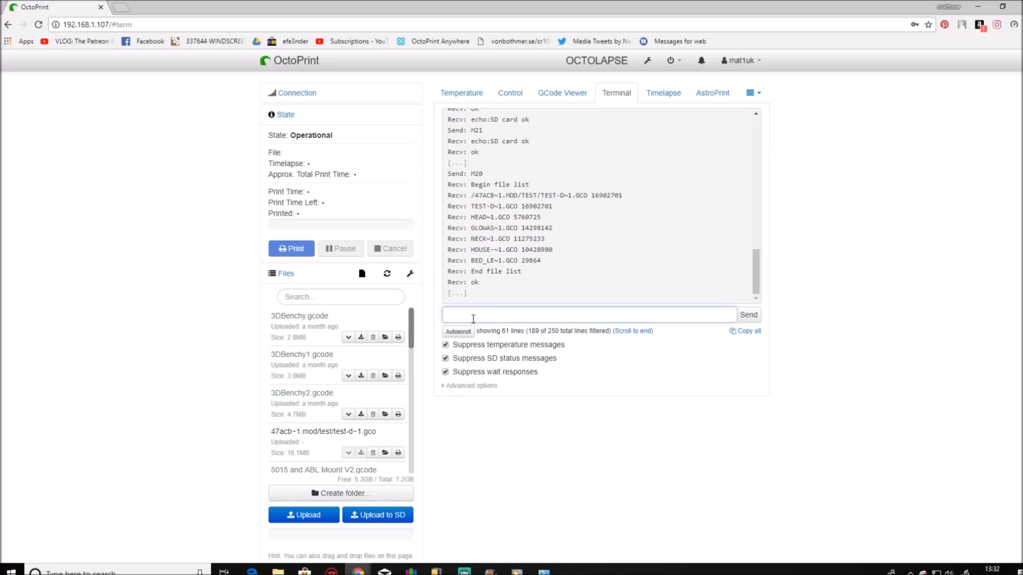
pyautogui.write('M')
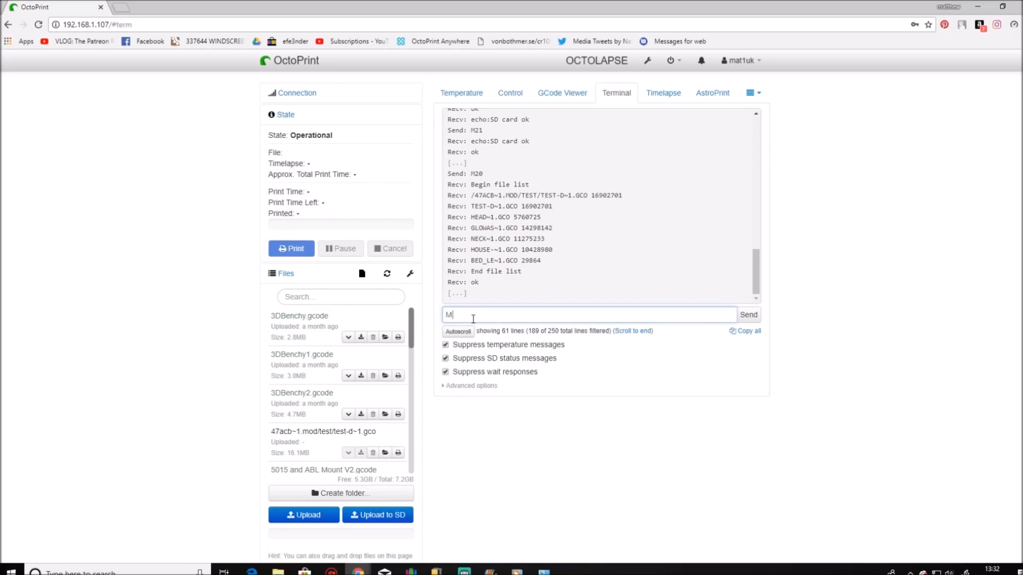
pyautogui.write('119')
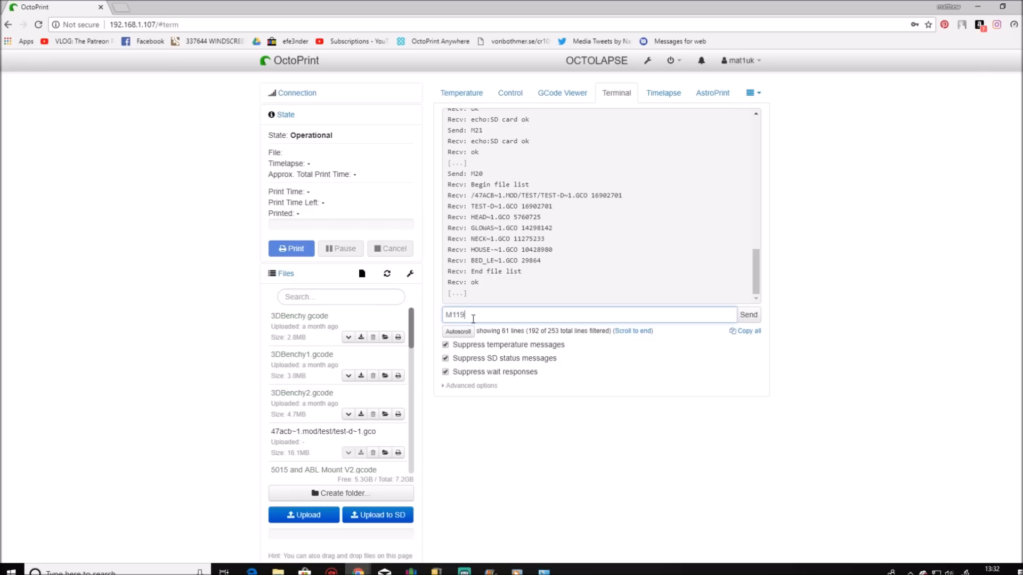
pyautogui.click(747, 314)
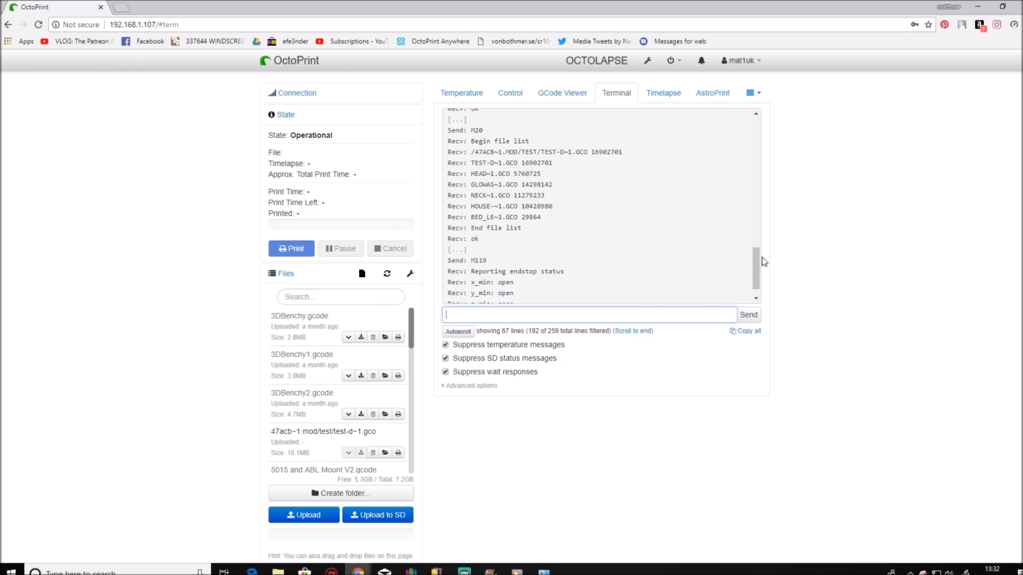
pyautogui.scroll(-3)
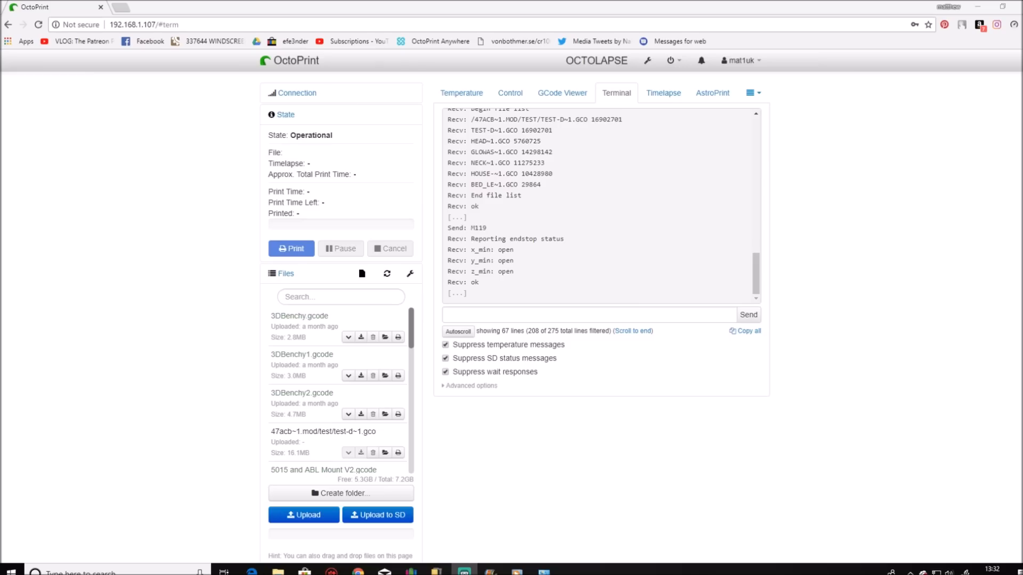
# Send the endstop status command (typed 'm1') from the OctoPrint terminal again
pyautogui.click(590, 314)
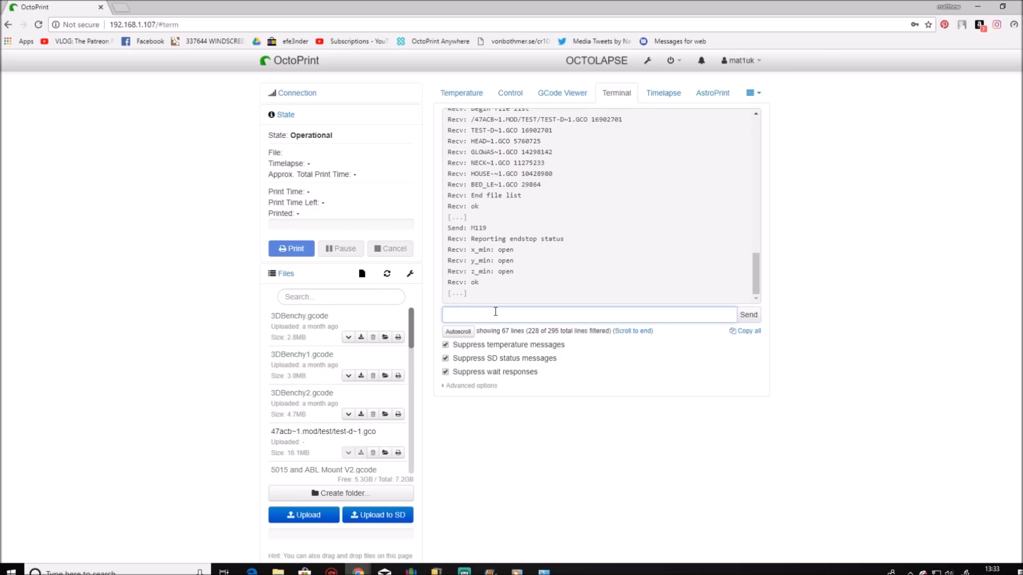
pyautogui.write('m1')
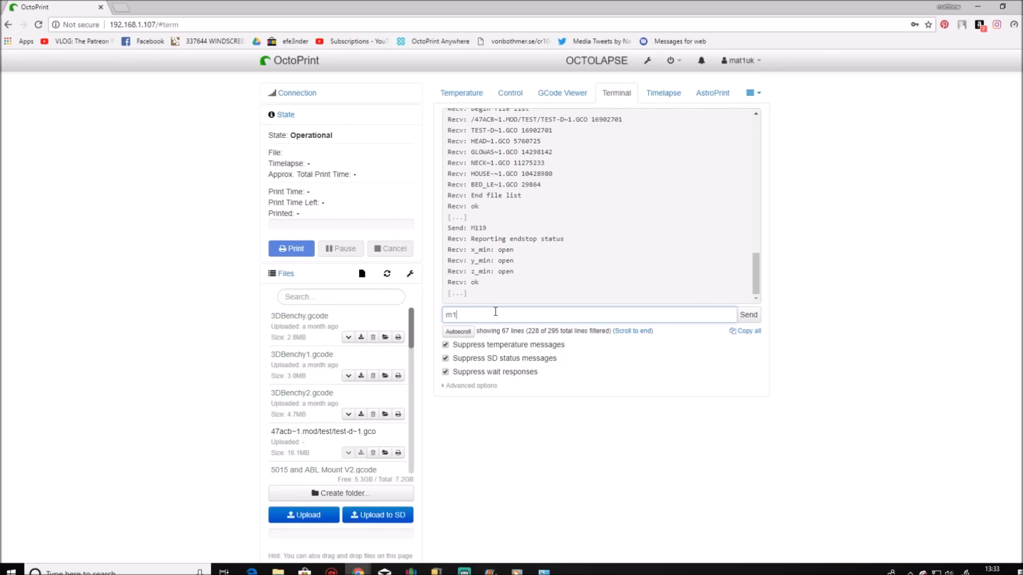
pyautogui.click(748, 314)
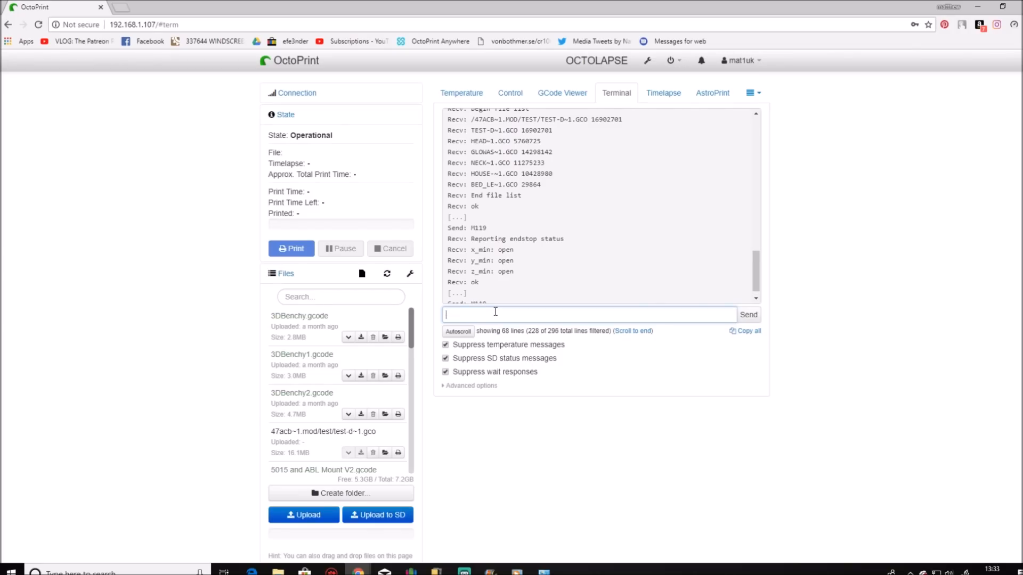